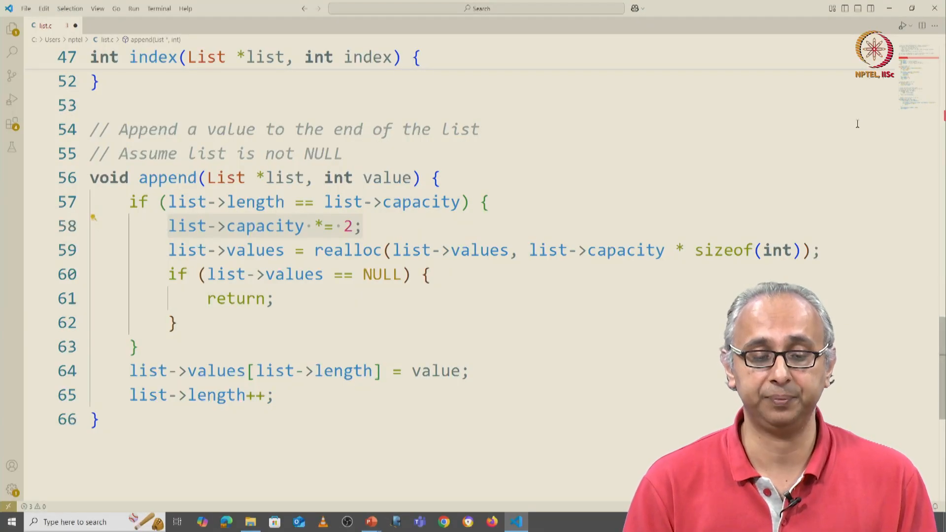
pyautogui.moveTo(905, 140)
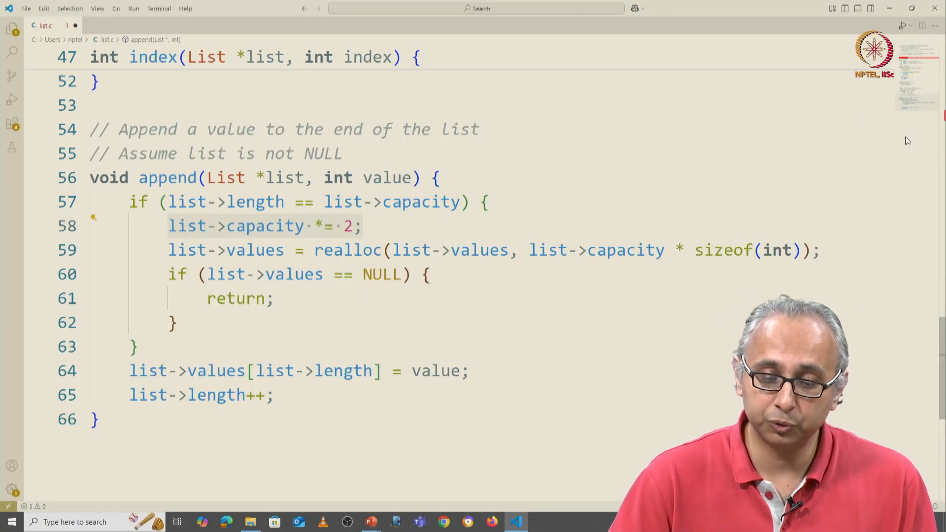
# Add a '// error handling' comment to append's early return after the failed realloc
pyautogui.click(353, 249)
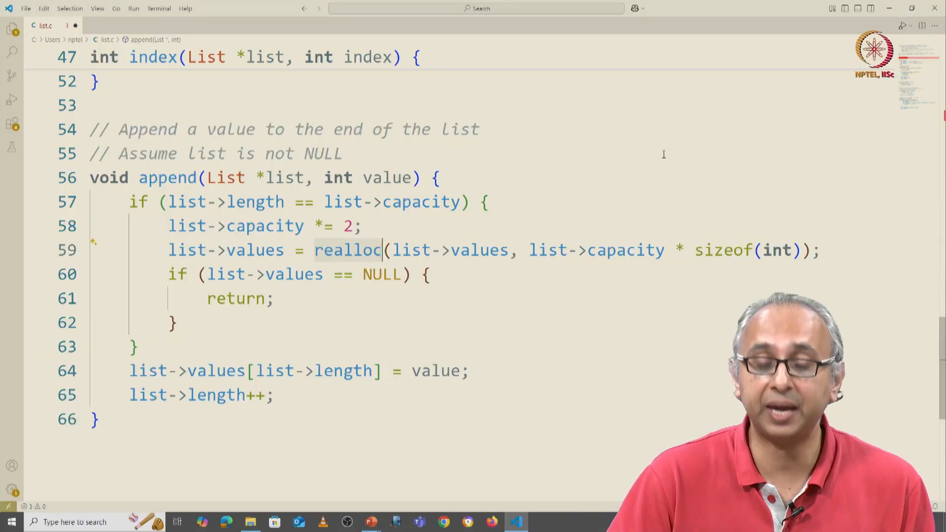
pyautogui.moveTo(573, 234)
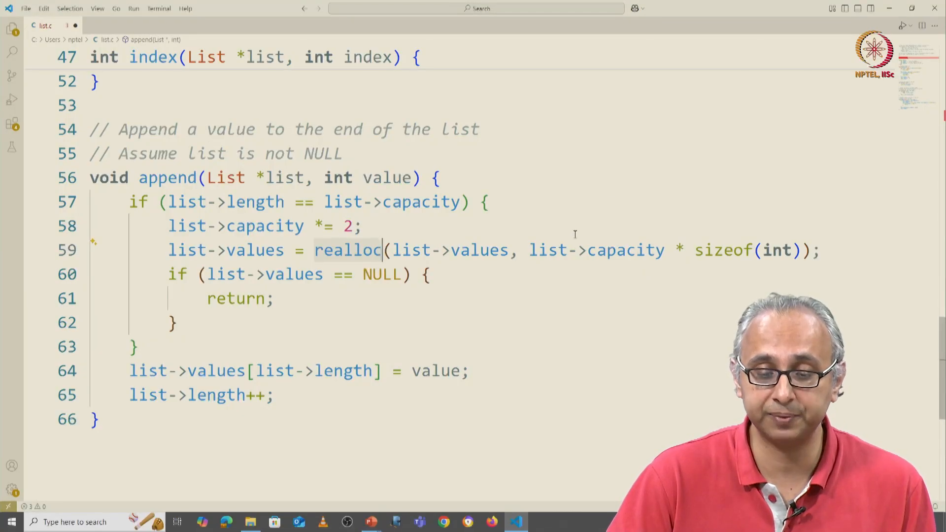
pyautogui.moveTo(479, 250)
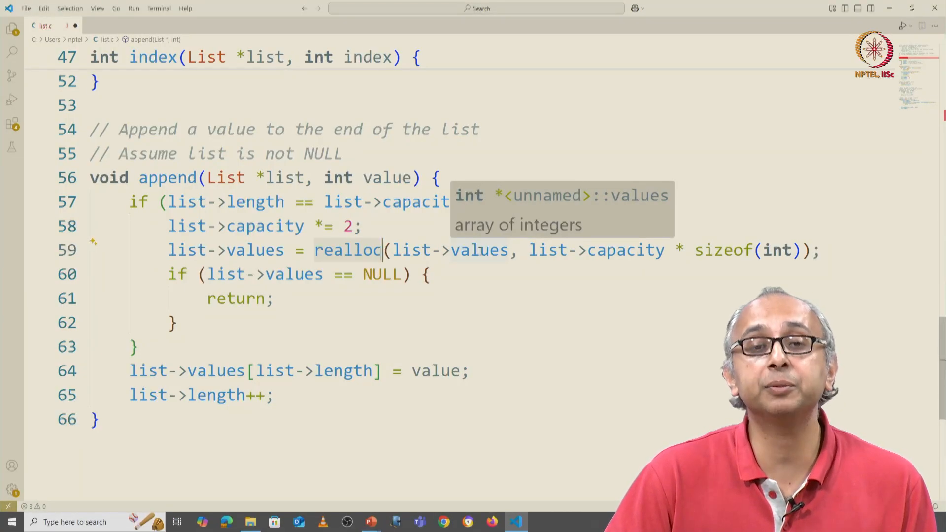
pyautogui.moveTo(559, 266)
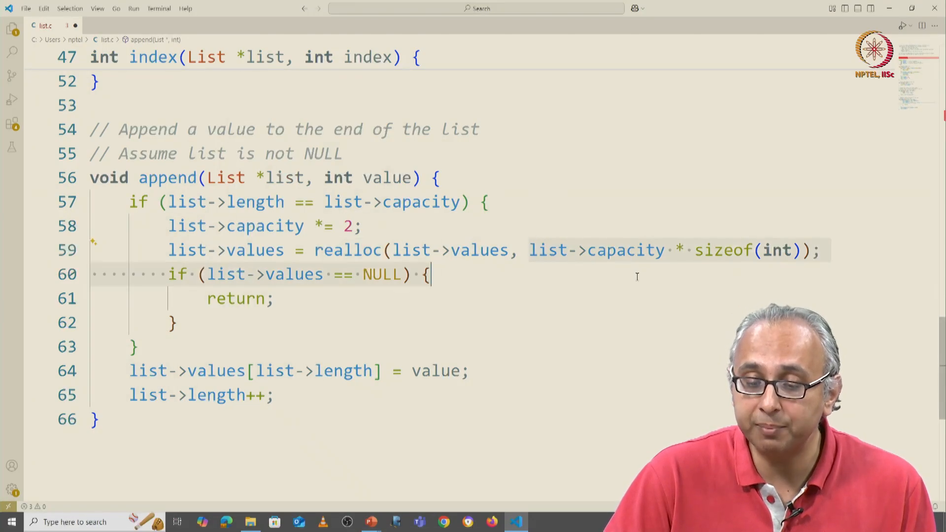
pyautogui.moveTo(790, 250)
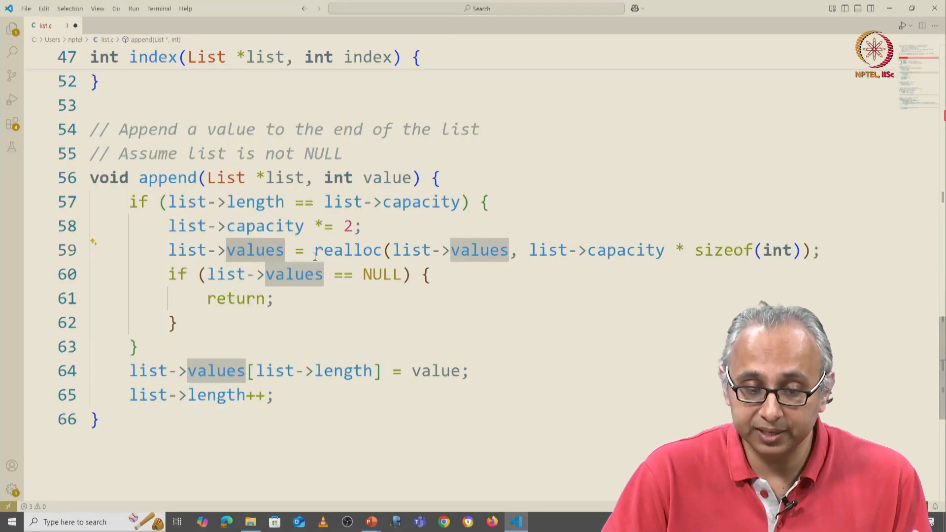
pyautogui.click(341, 250)
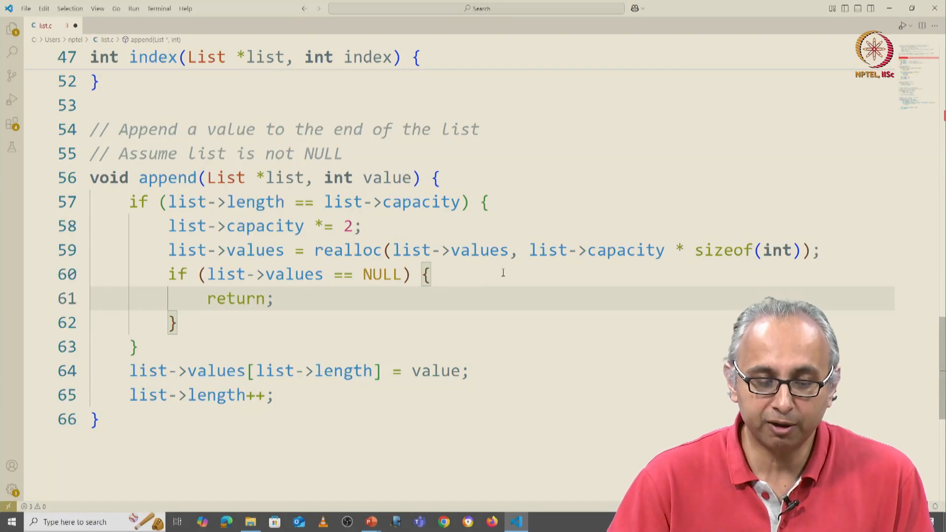
pyautogui.moveTo(399, 300)
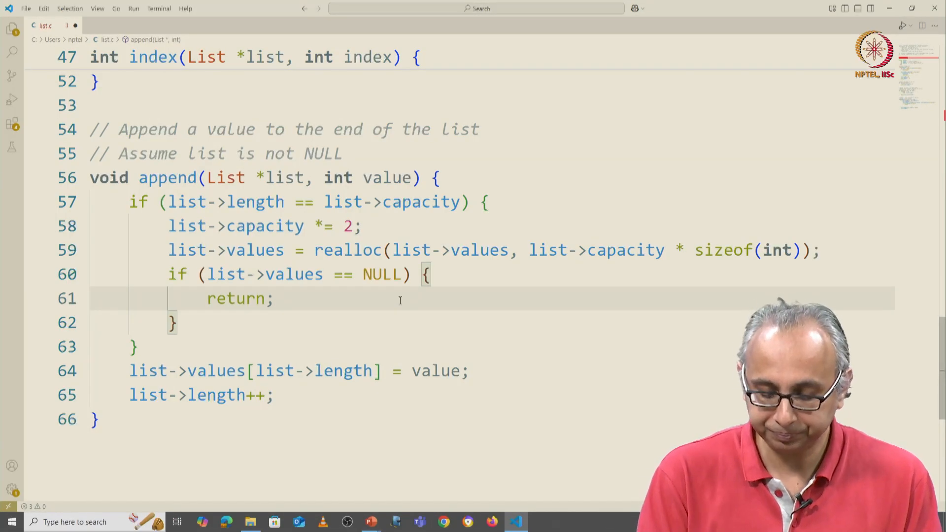
pyautogui.write('// error handling')
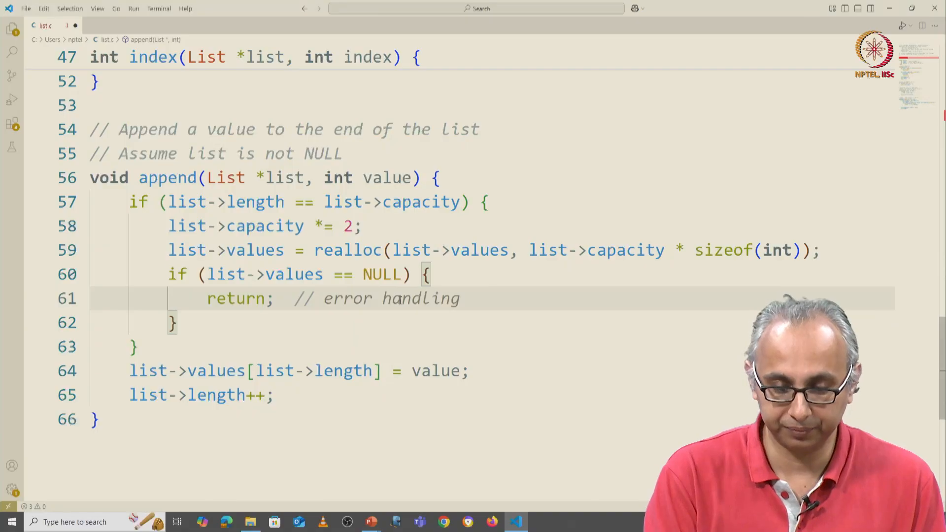
pyautogui.click(460, 298)
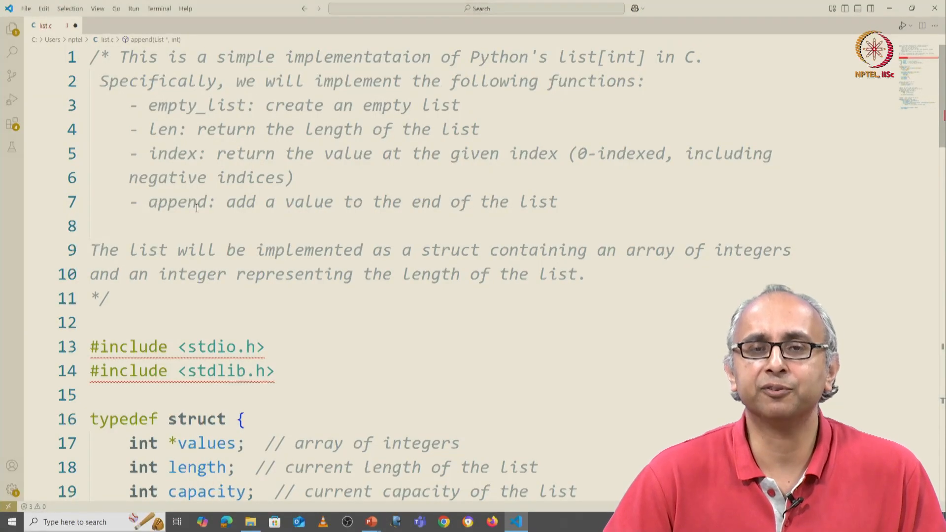
pyautogui.scroll(-3)
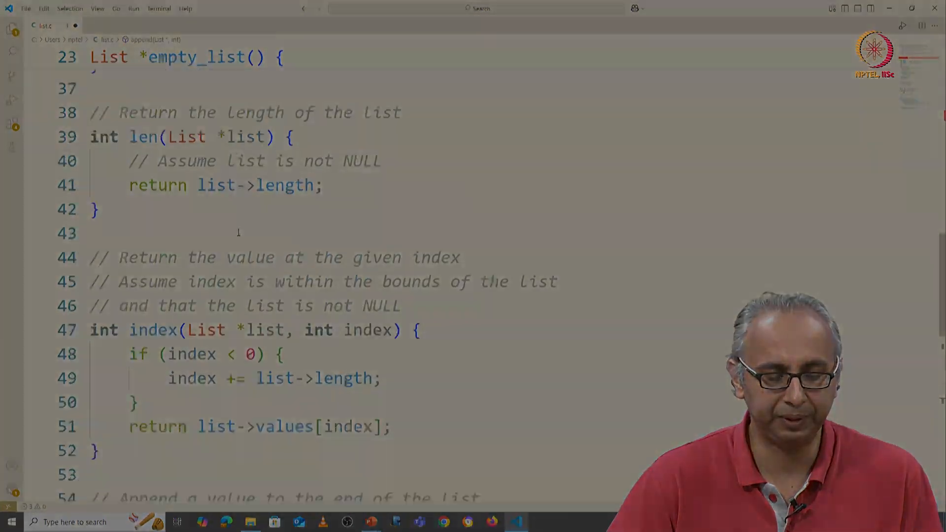